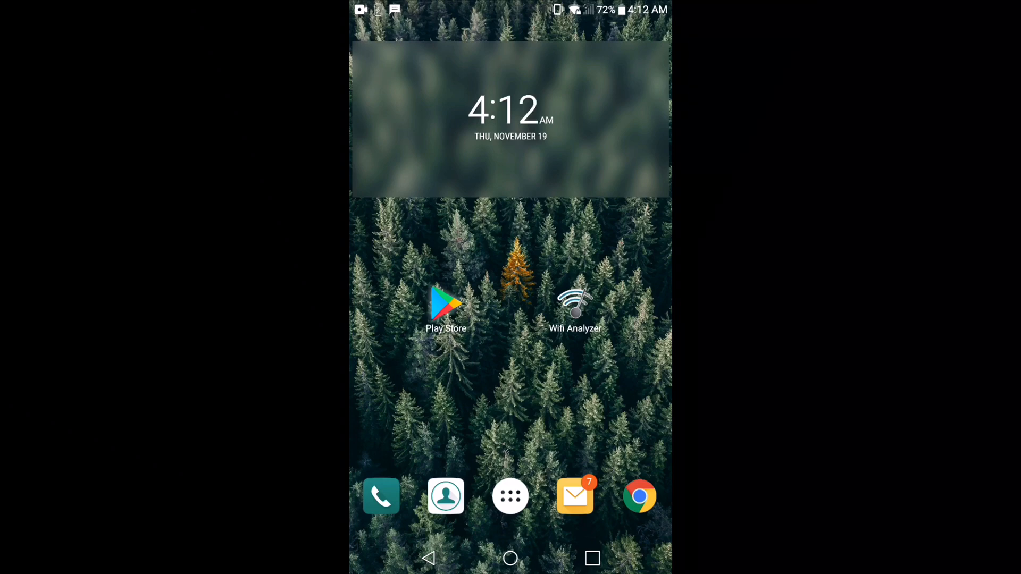
Step: Search Play Store for 'wifi analyzer' and view farproc's already-installed Wifi Analyzer listing
{"action": "left_click", "coordinate": [445, 303]}
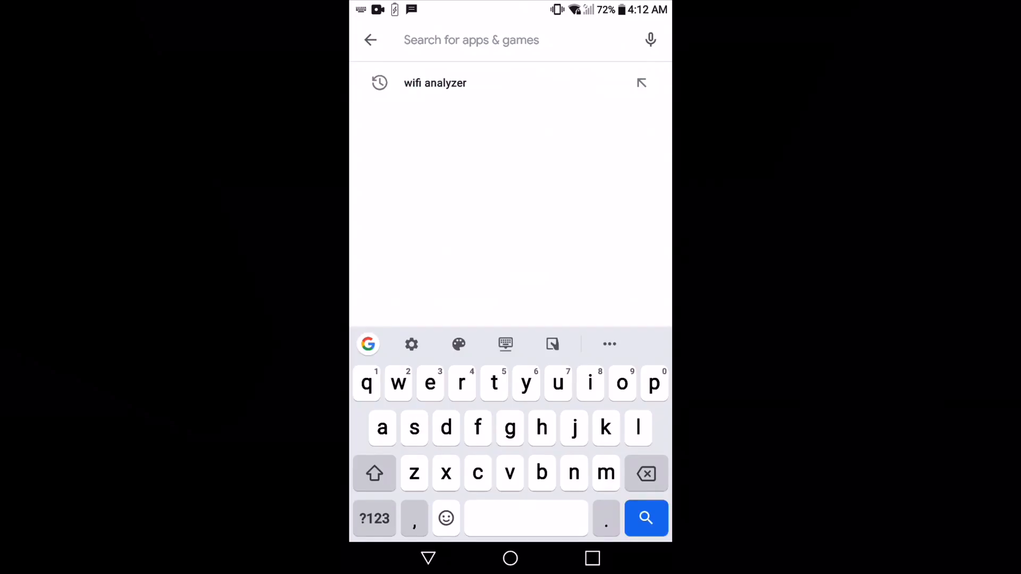
{"action": "left_click", "coordinate": [434, 83]}
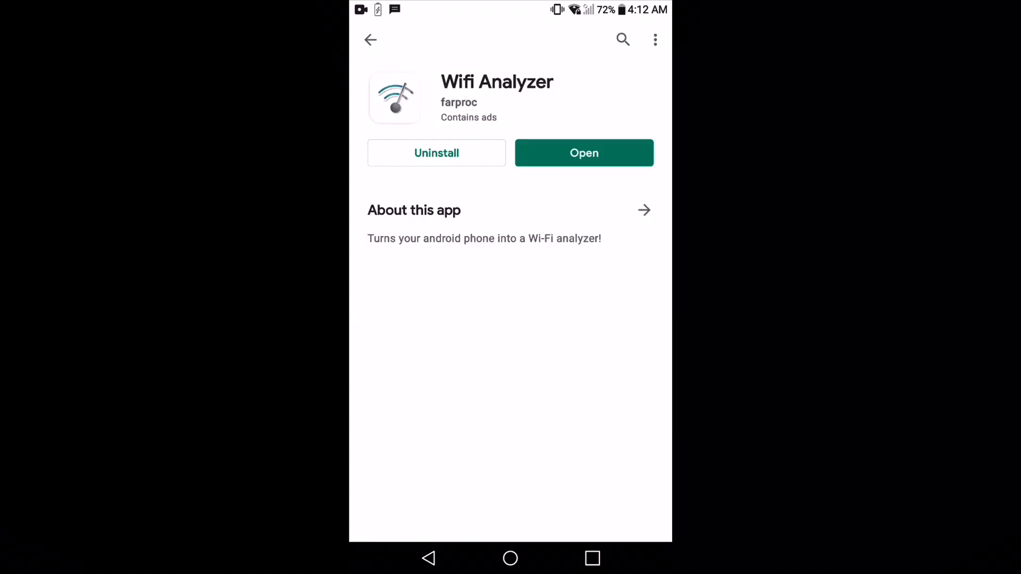
{"action": "scroll", "scroll_direction": "down", "scroll_amount": 3}
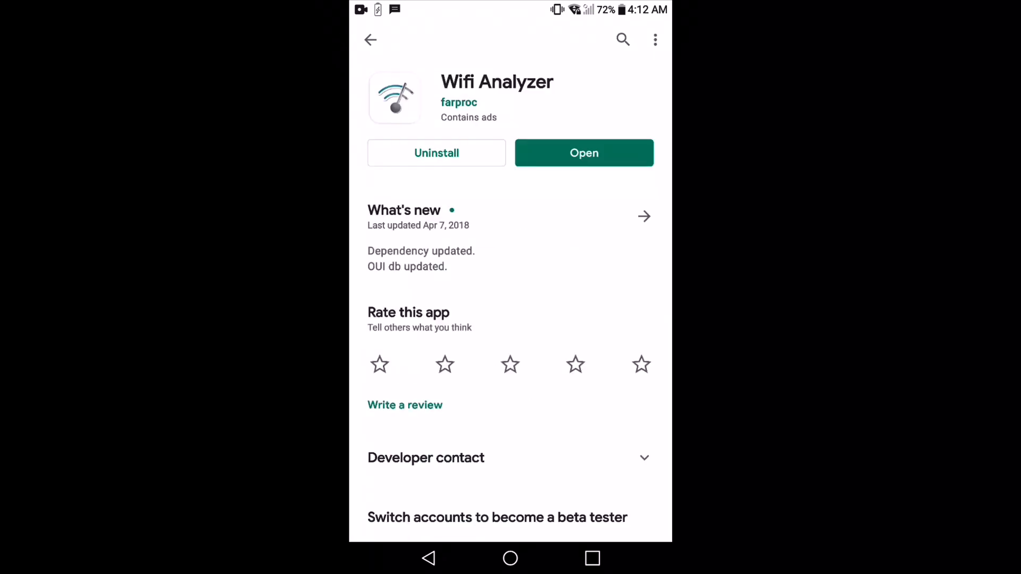
Step: Return to the home screen and launch Wifi Analyzer to its 2.4G channel graph
{"action": "left_click", "coordinate": [509, 558]}
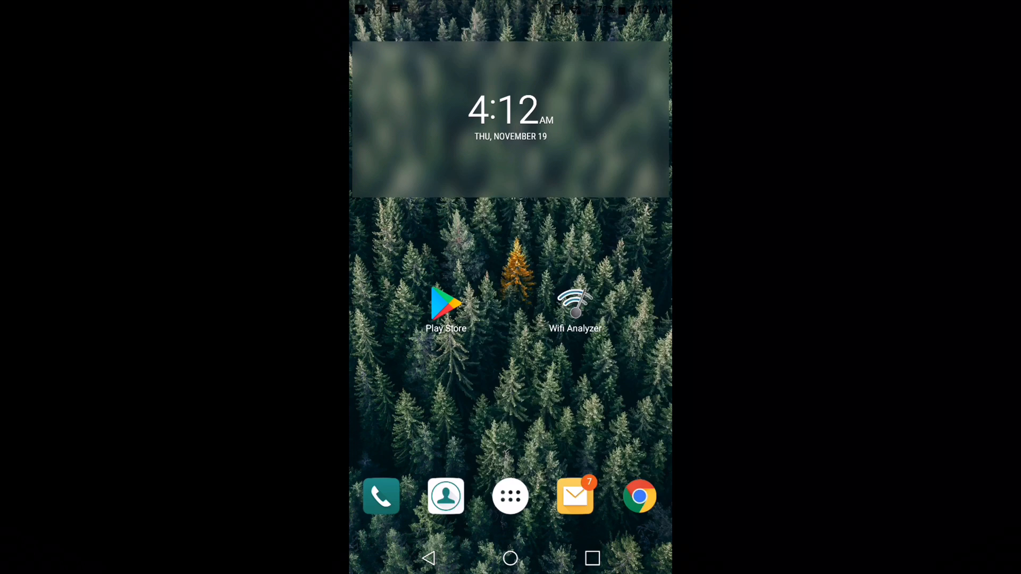
{"action": "left_click", "coordinate": [574, 303]}
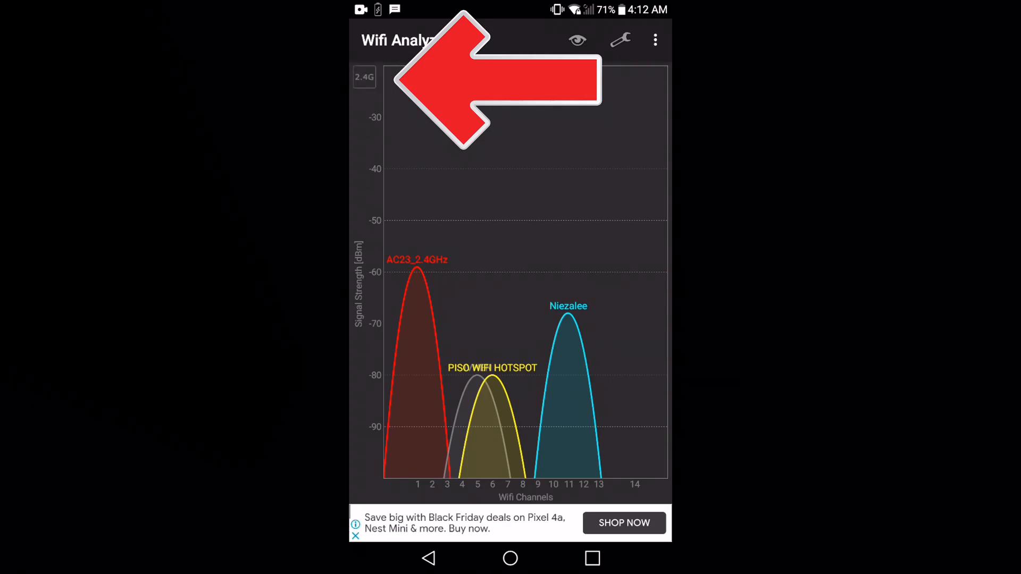
Step: Toggle the graph to the 5G band, showing a single network near channel 155
{"action": "left_click", "coordinate": [364, 77]}
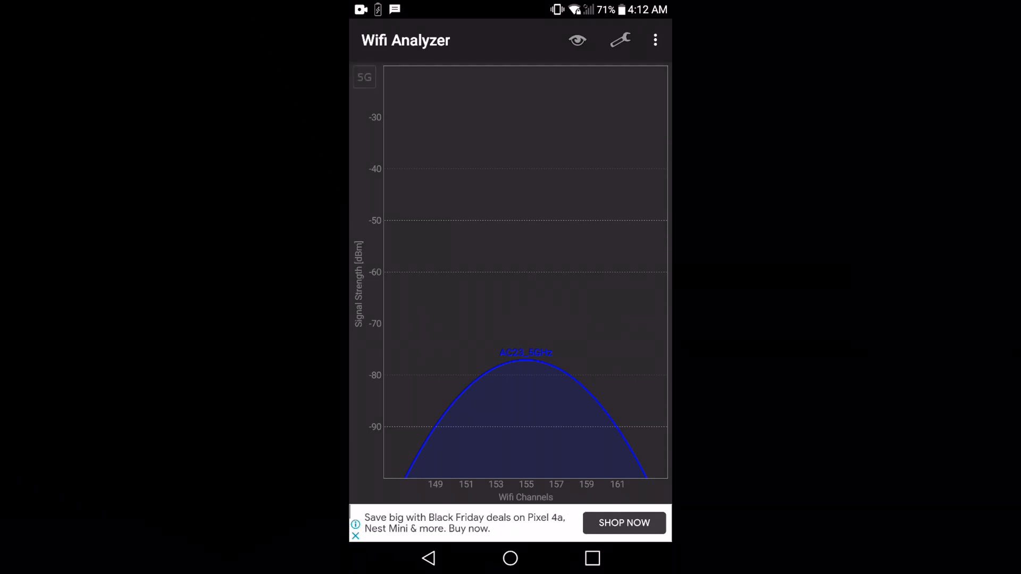
{"action": "left_click", "coordinate": [364, 77]}
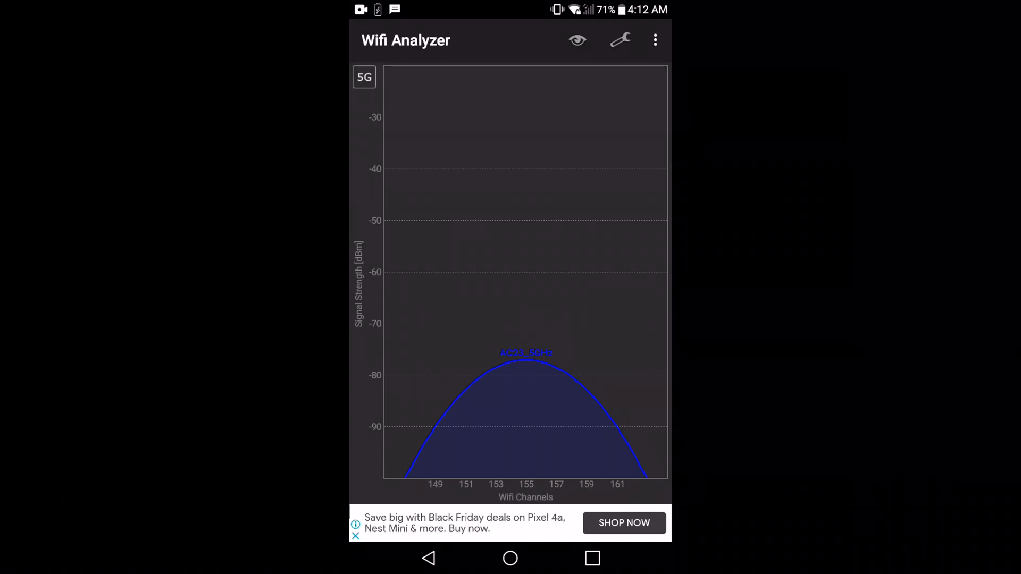
{"action": "left_click", "coordinate": [364, 76]}
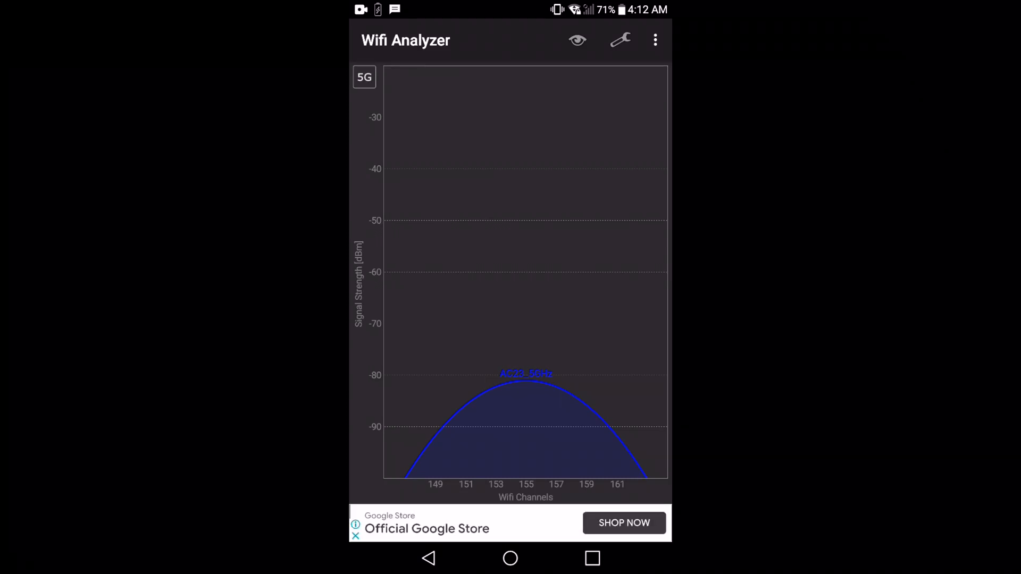
{"action": "left_click", "coordinate": [363, 77]}
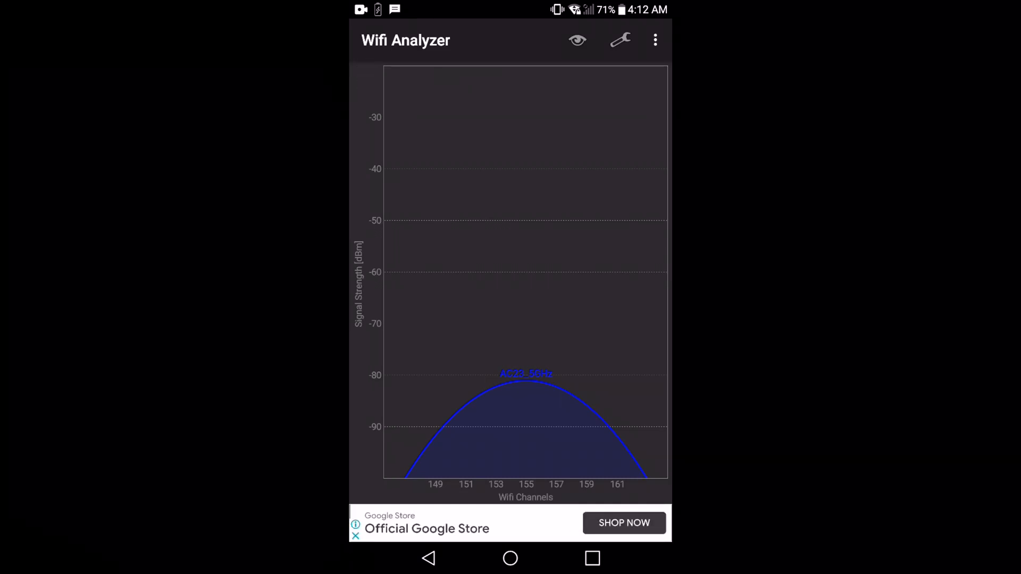